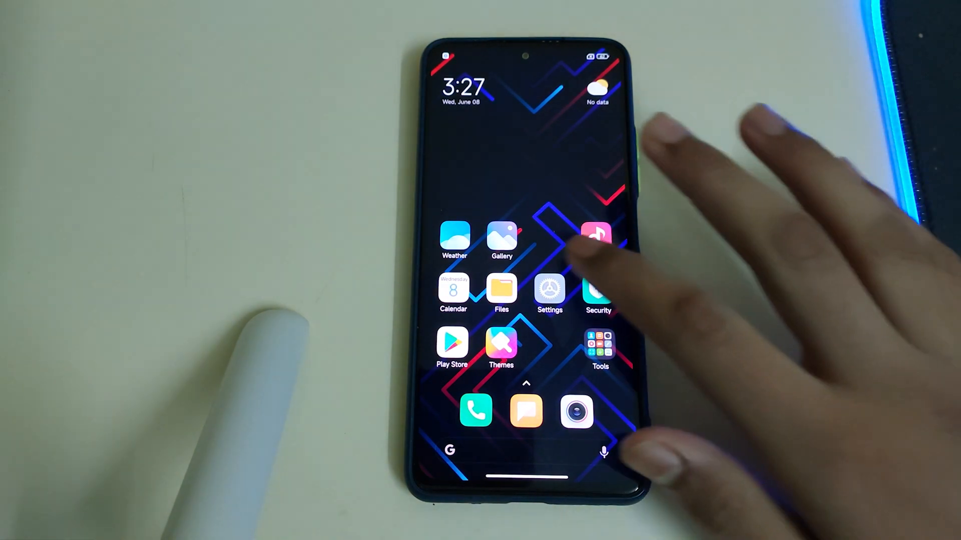
Step: Browse through the phone's settings list in MIUI
click(549, 292)
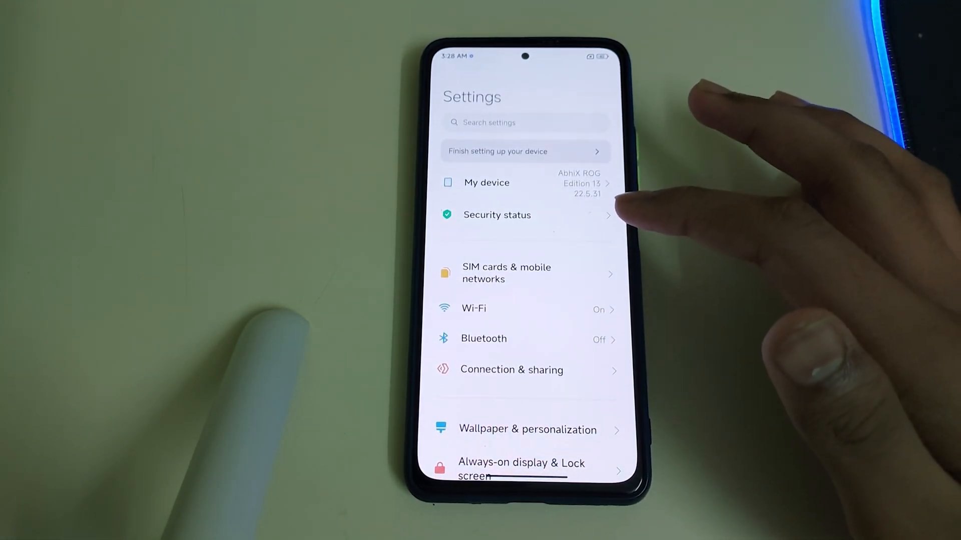
scroll(down, 3)
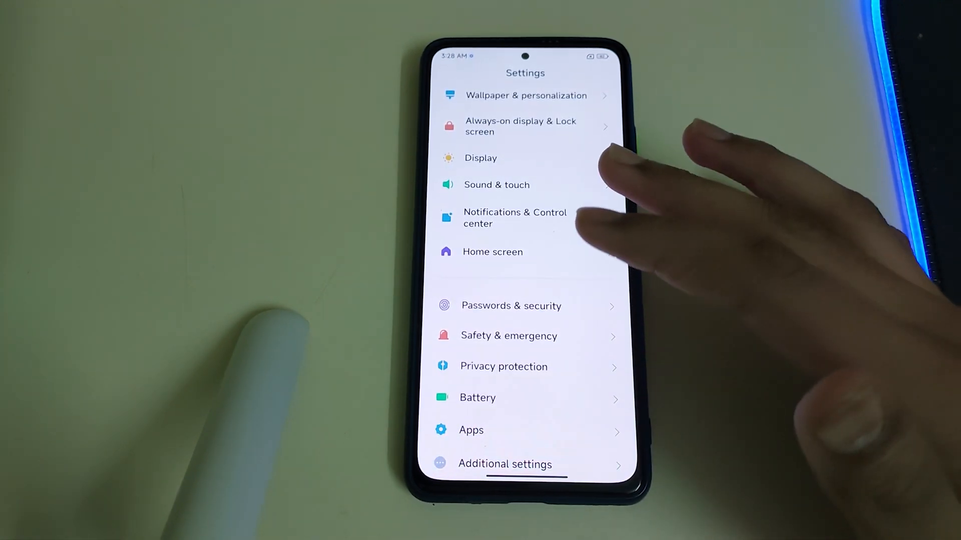
scroll(down, 3)
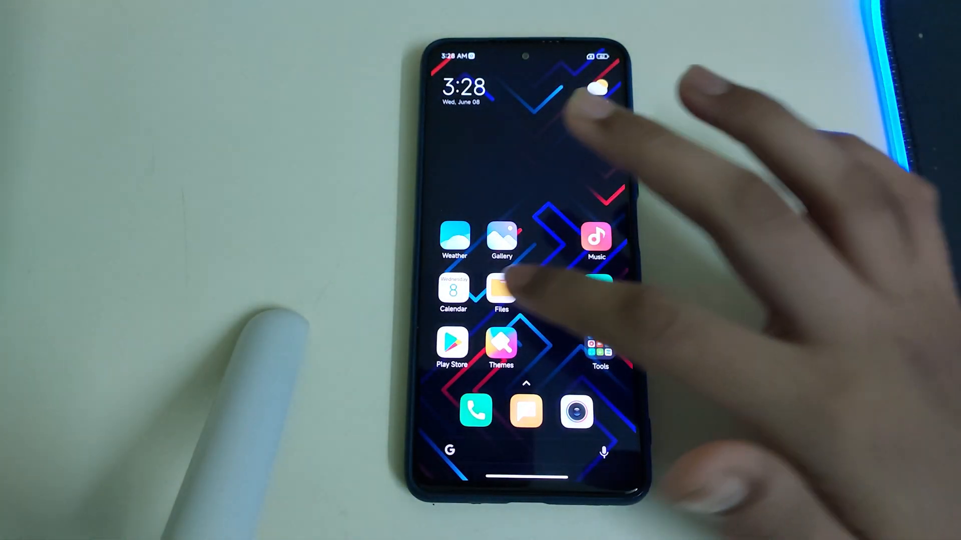
Step: Launch MIUI File Manager, agree to its permissions and list the internal storage folders
click(500, 290)
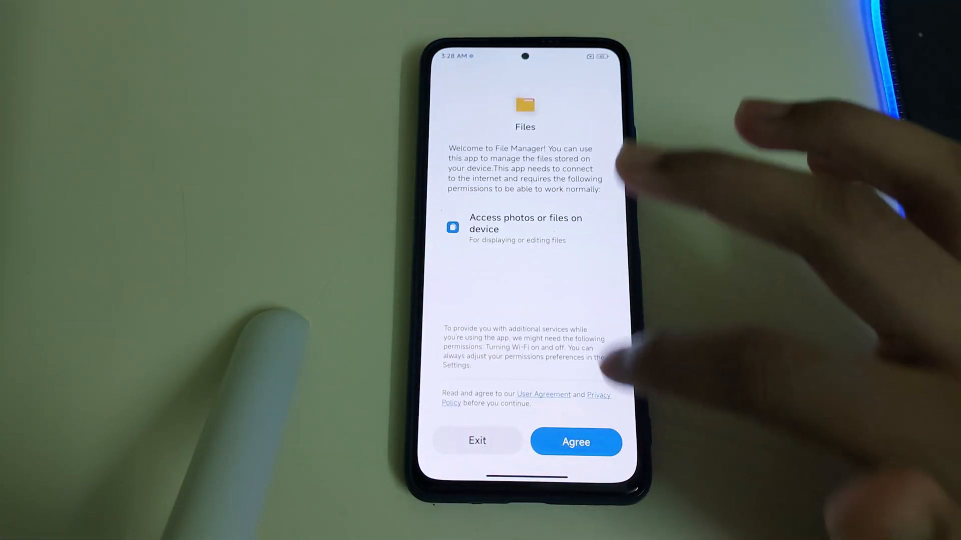
click(575, 442)
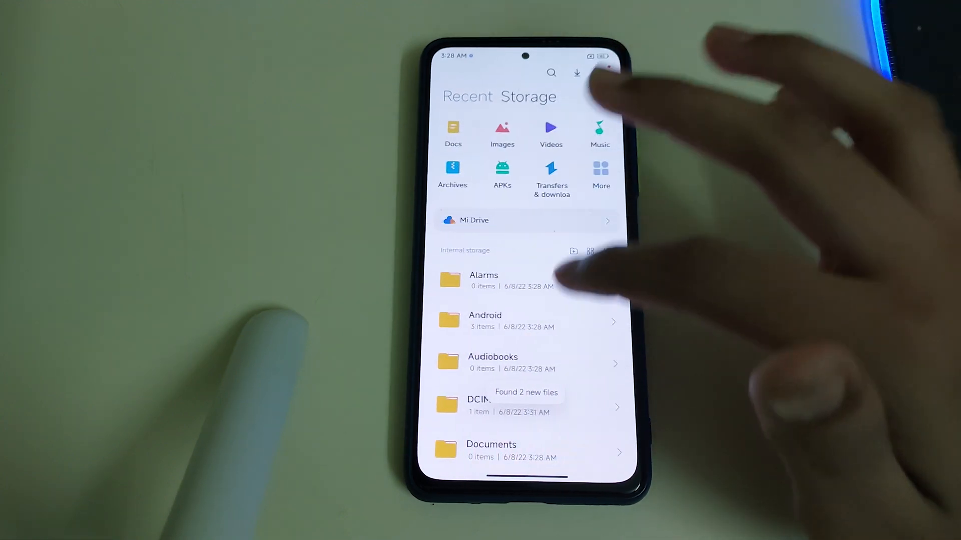
scroll(down, 3)
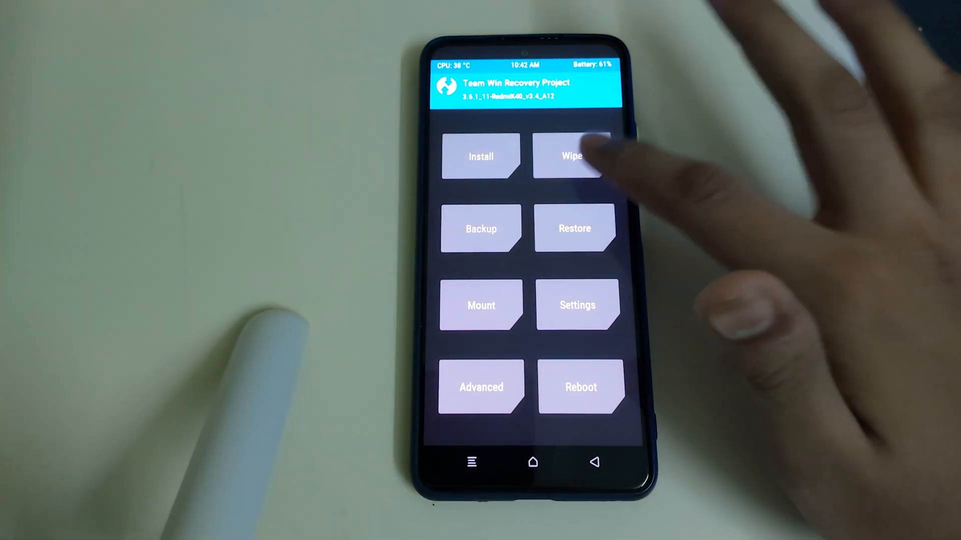
Step: Enter TWRP's Install browser and pick a zip from /sdcard
click(573, 156)
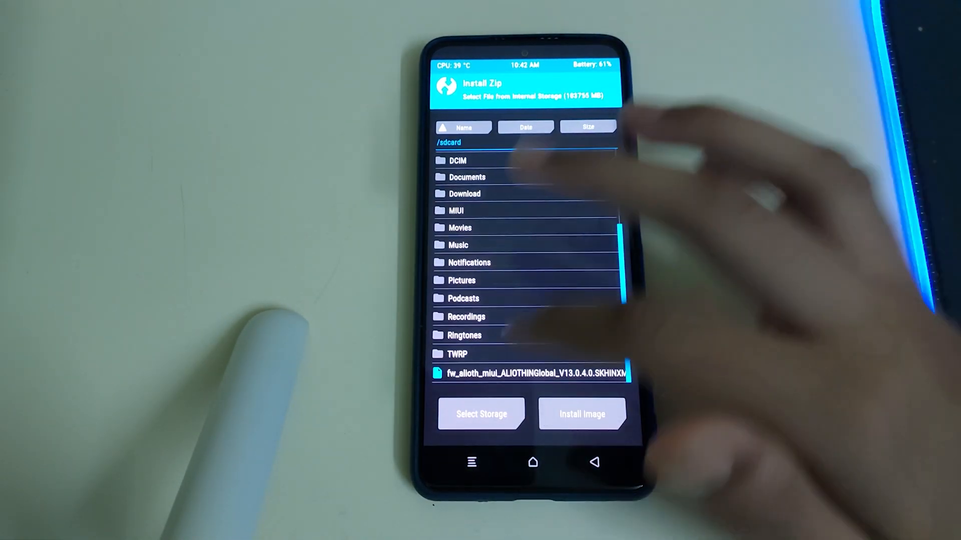
click(537, 372)
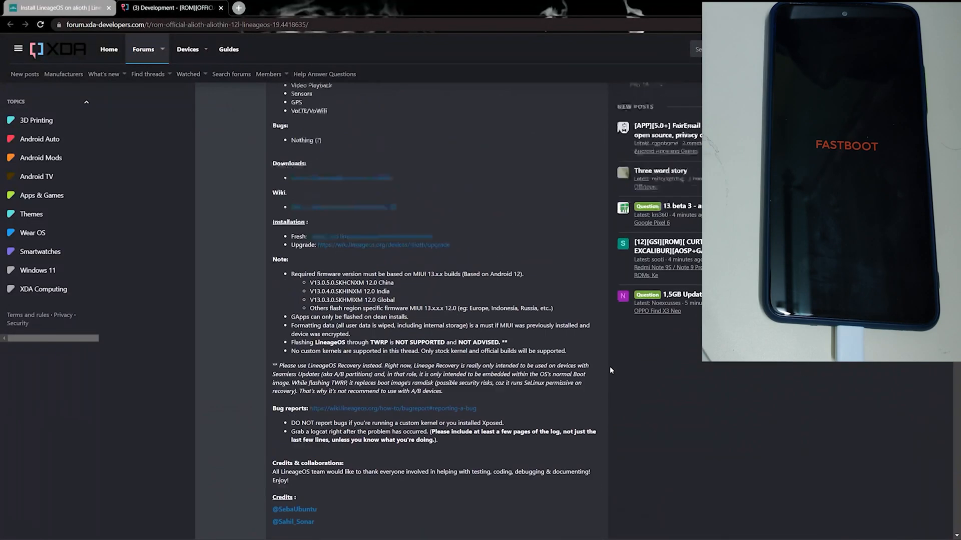
Step: Scroll the XDA LineageOS thread to its Installation and Note sections
scroll(down, 3)
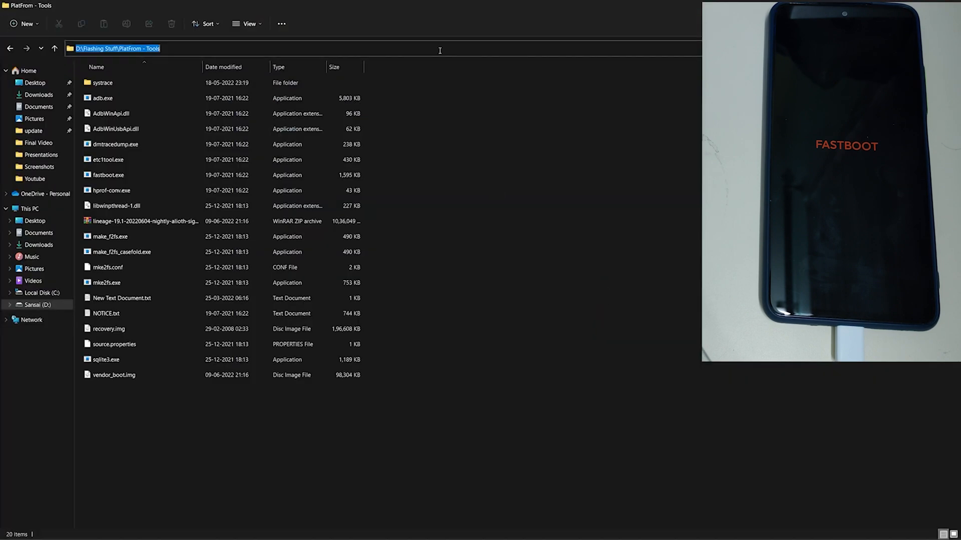
Step: Start Command Prompt from the platform-tools folder and check the phone with fastboot
text(cmd)
text(fastboot dev)
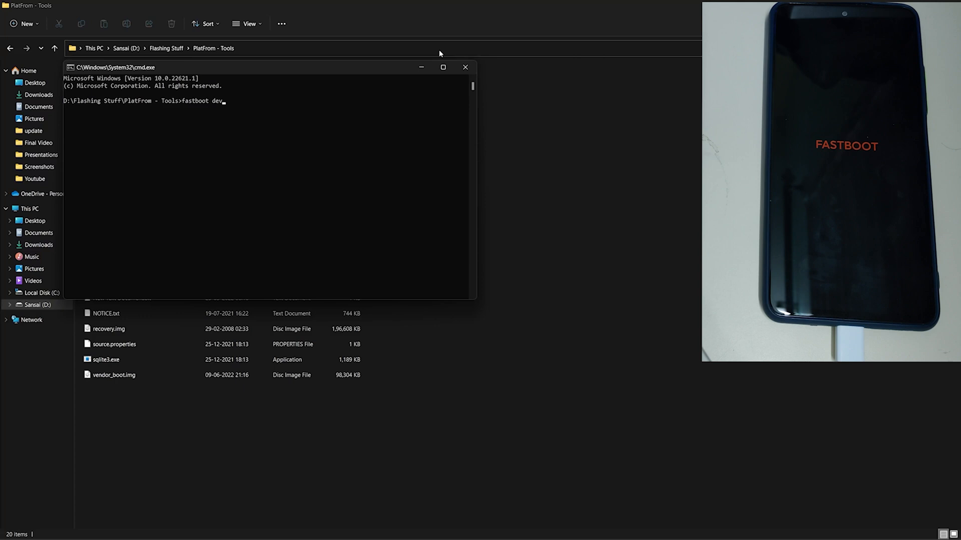
text(oc)
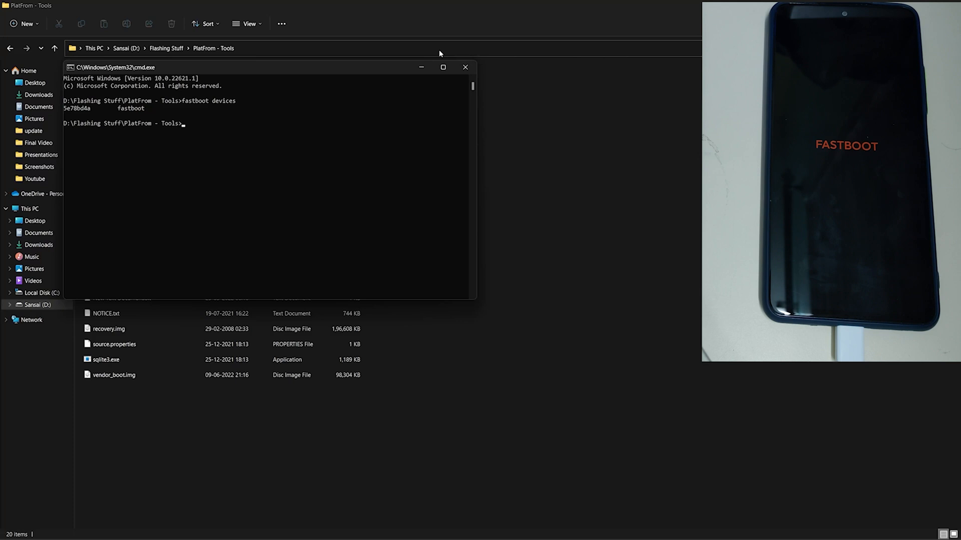
Step: Flash vendor_boot with 'D:\Flashing Stuff\PlatFrom - Tools\vendor_boot.img' via fastboot
text(fastboot flash vendor_boot)
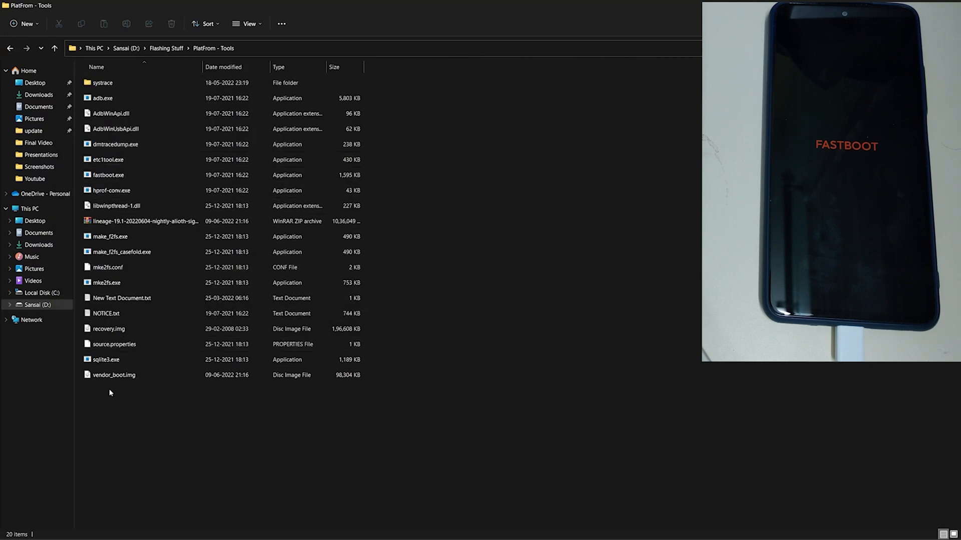
text(fastboot flash vendor_boot)
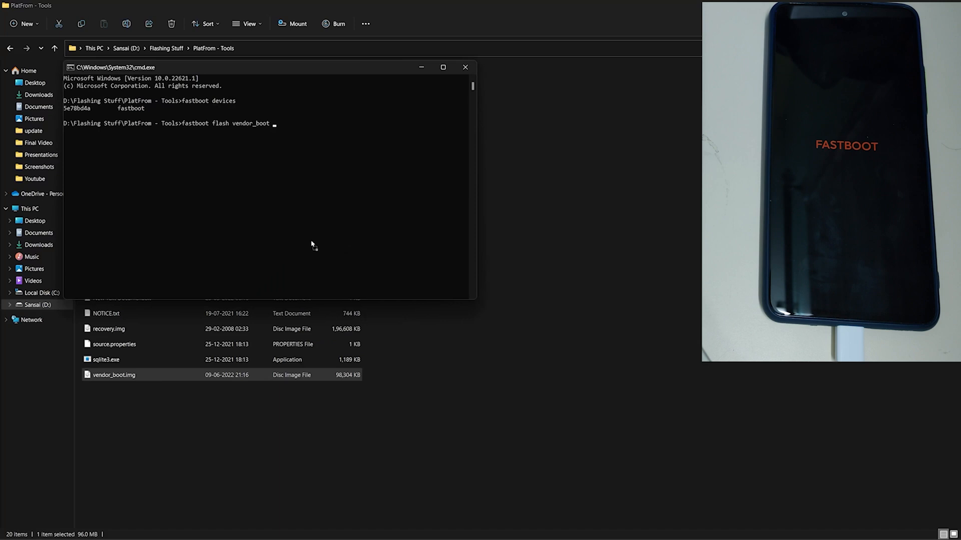
text("D:\Flashing Stuff\PlatFrom - Tools\vendor_boot.img")
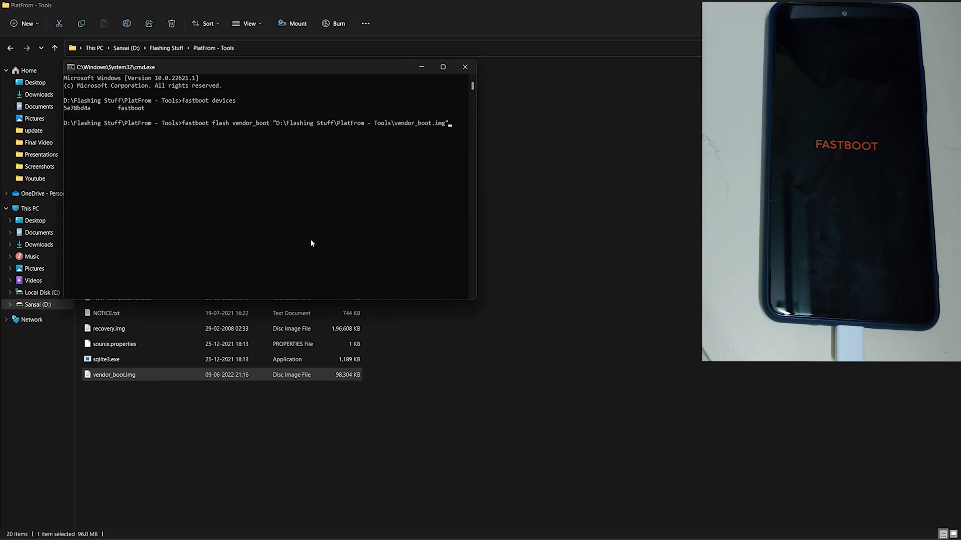
key(Enter)
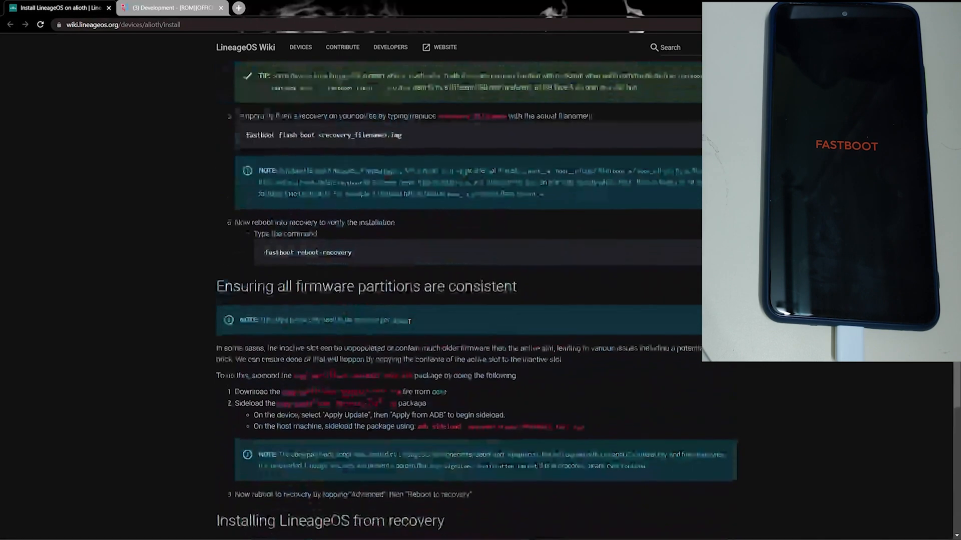
Step: Scroll the alioth wiki page to 'Installing LineageOS from recovery'
scroll(down, 3)
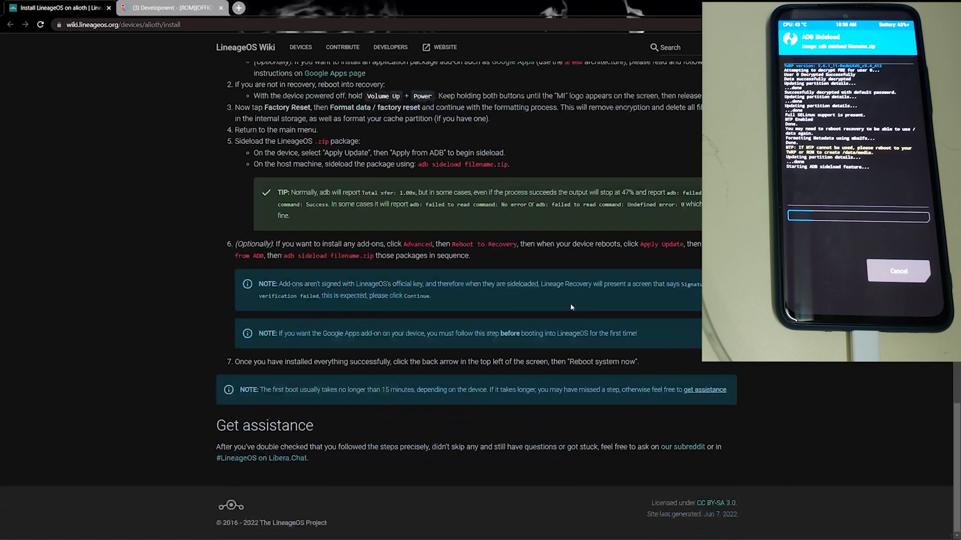
Step: Run adb sideload of the LineageOS 19.1 alioth zip, then return to the guide
scroll(up, 3)
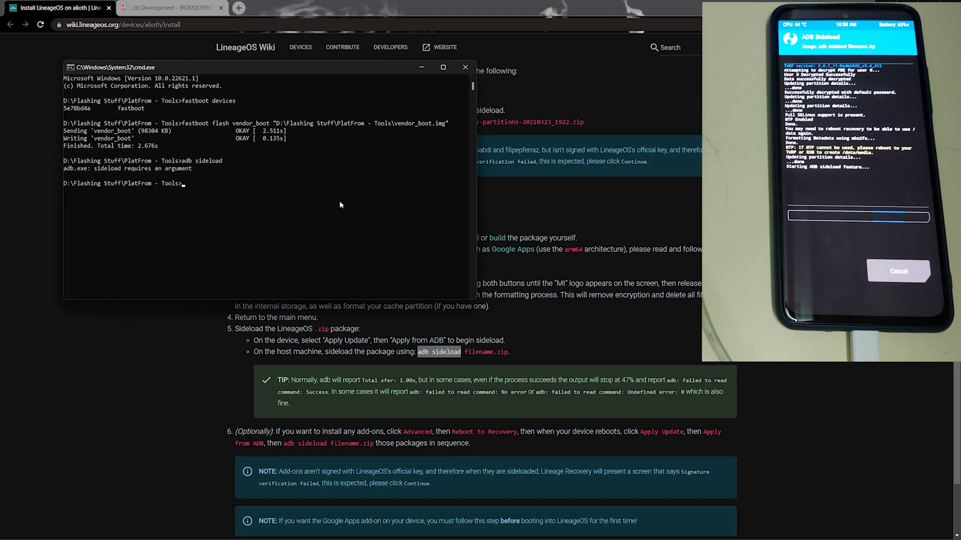
text(adb sideload)
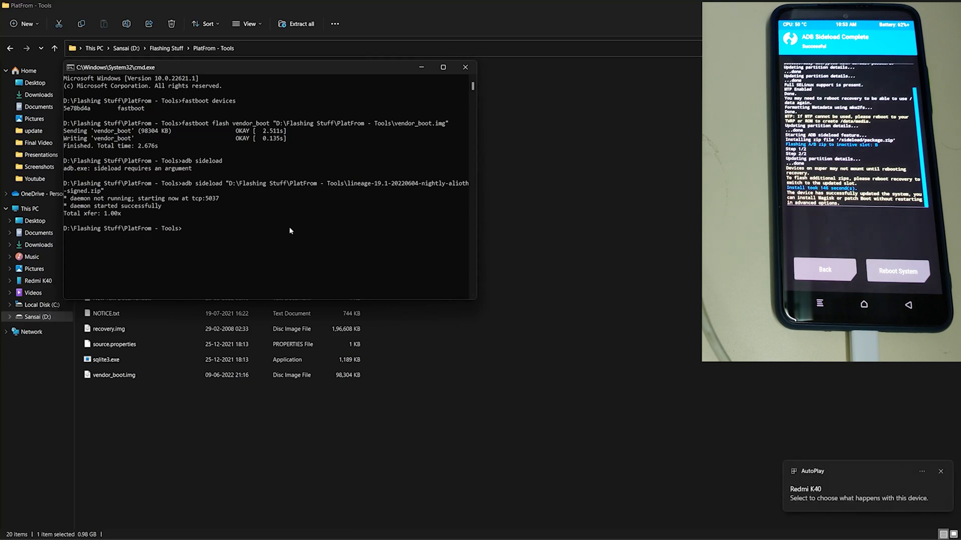
key(alt+tab)
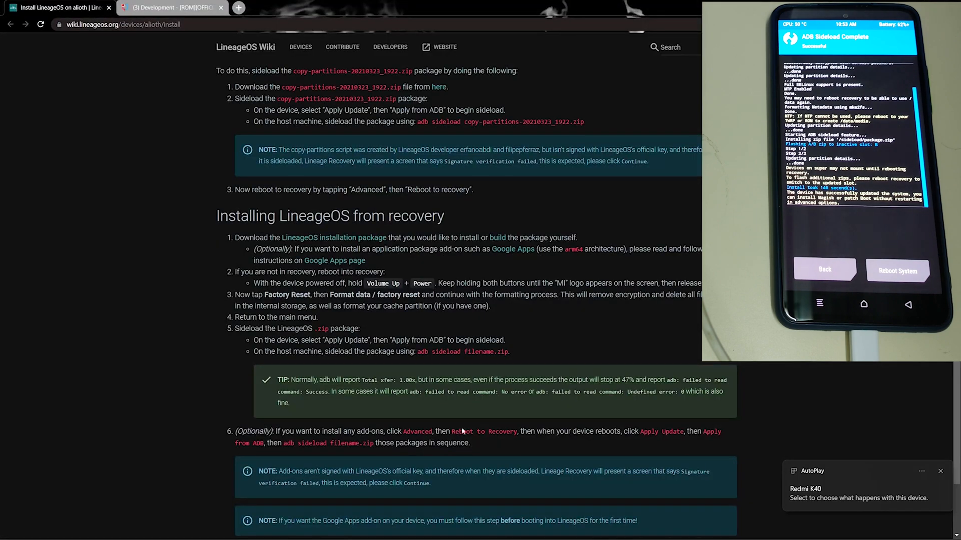
Step: Scroll the wiki to step 7, 'Reboot system now', and switch windows
scroll(down, 3)
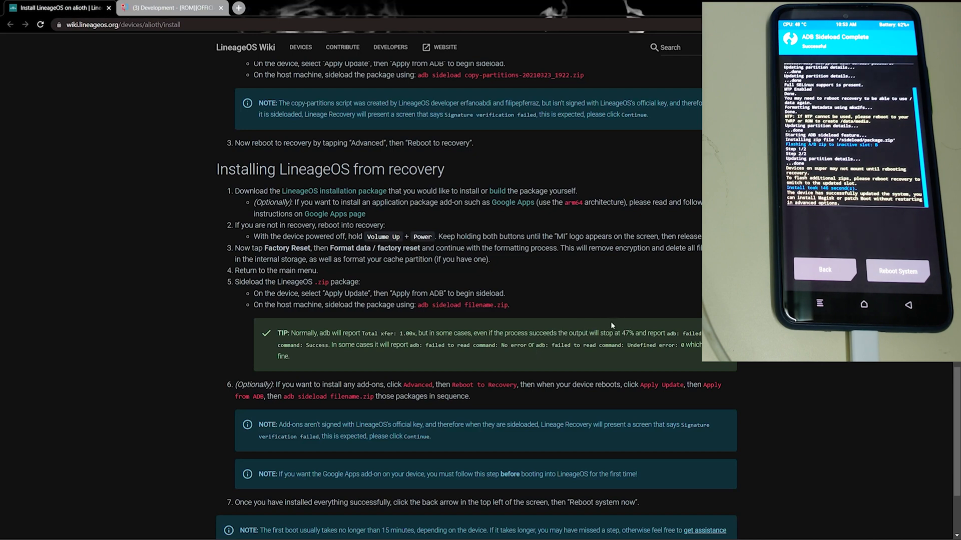
key(alt+tab)
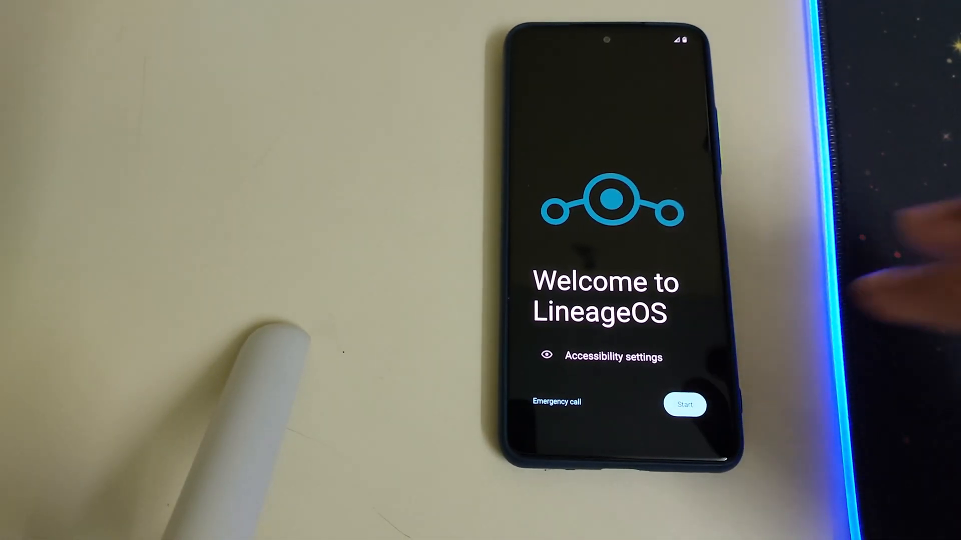
Step: Start setup, keep English (United States) and accept the date & time defaults
click(685, 404)
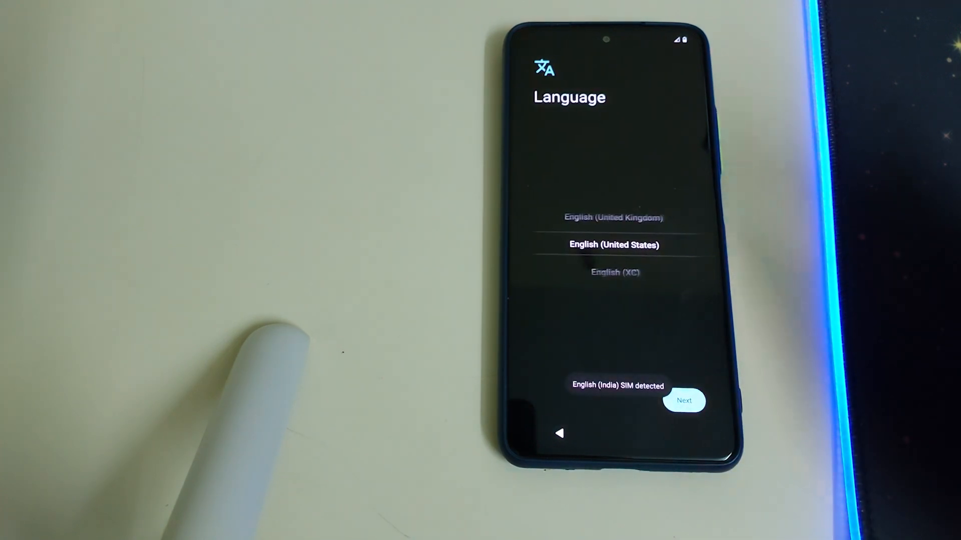
click(685, 400)
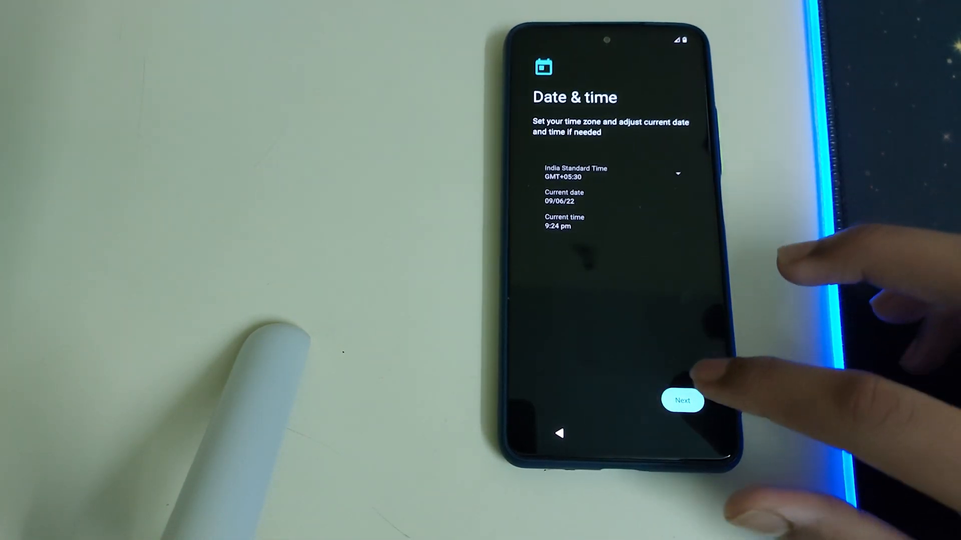
click(683, 400)
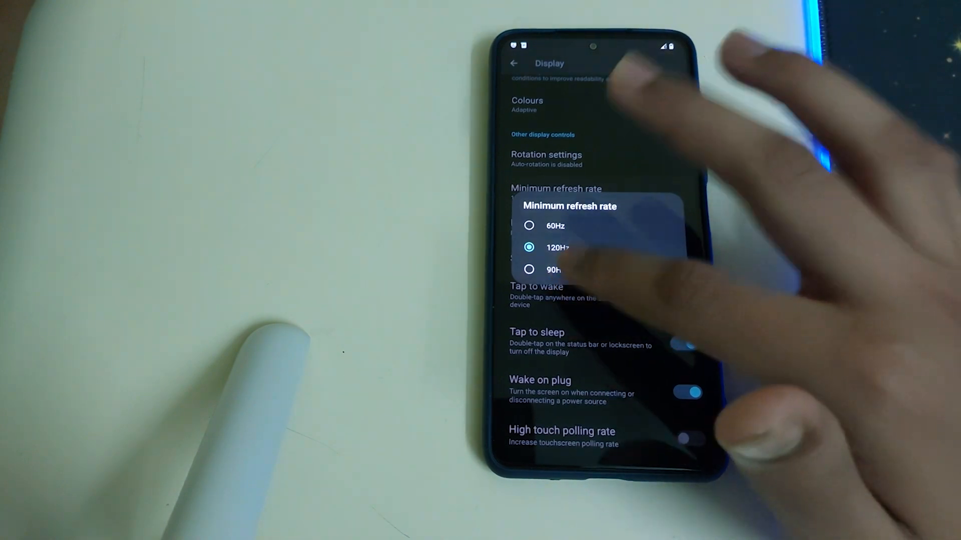
Step: Select 120Hz minimum refresh rate, then launch the Music app
click(528, 269)
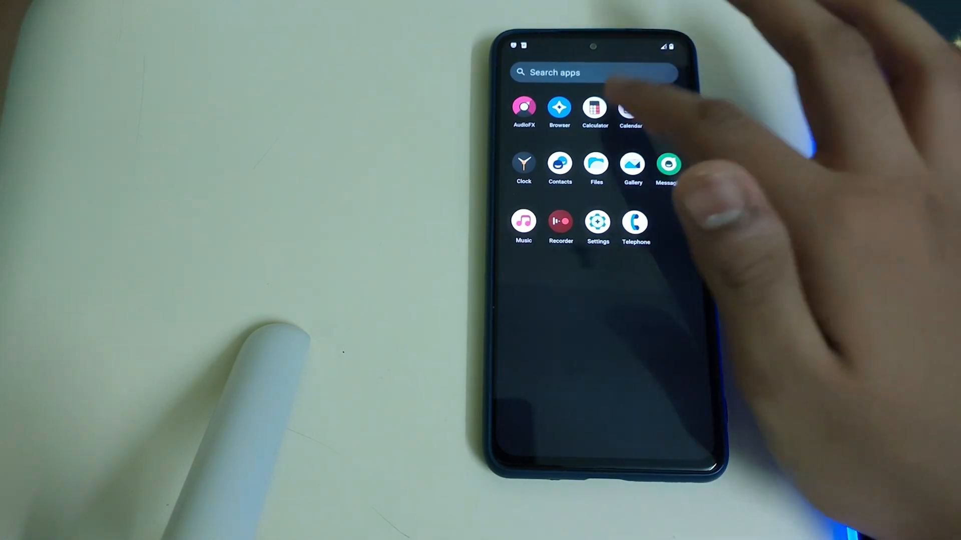
click(523, 220)
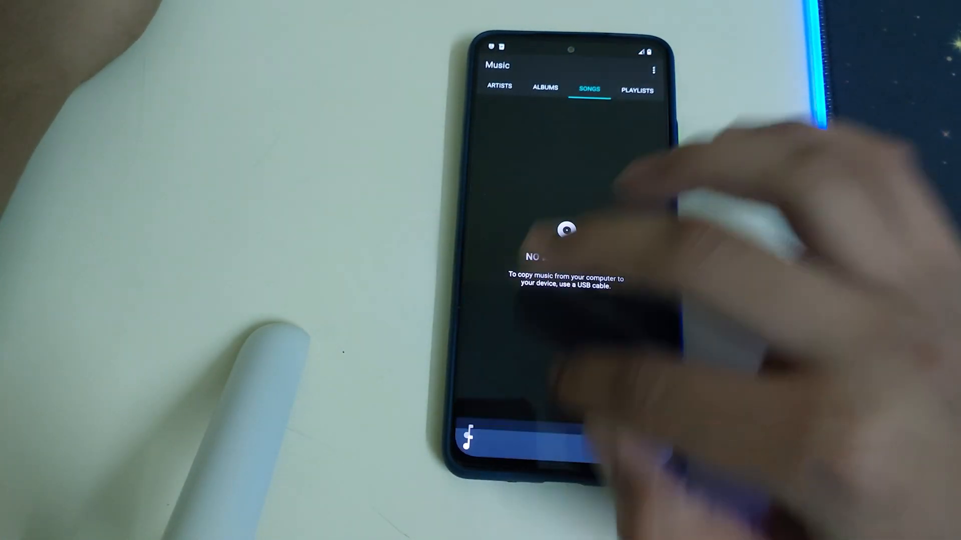